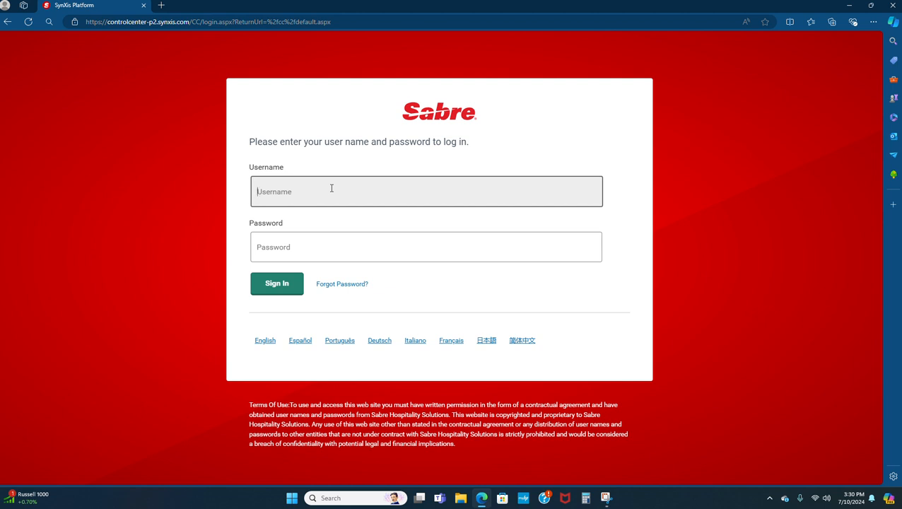
text(t)
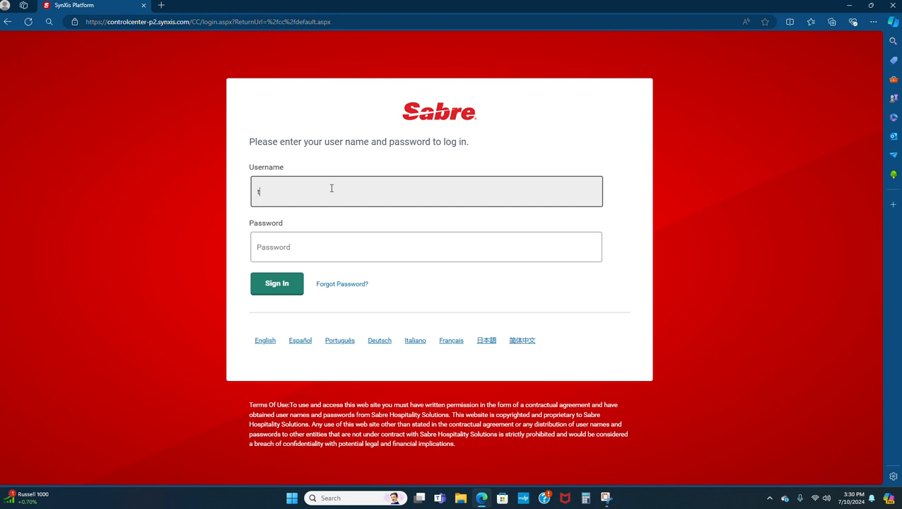
text(harun)
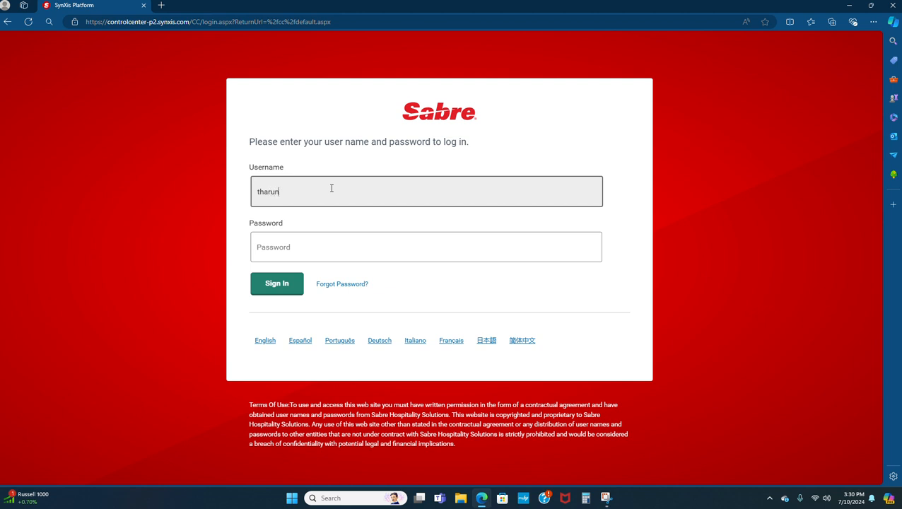
text(112)
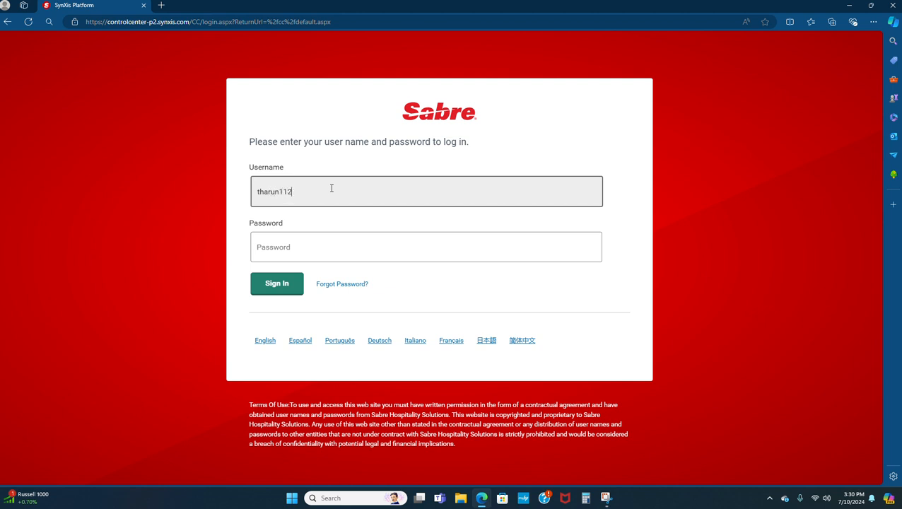
mouse_move(399, 22)
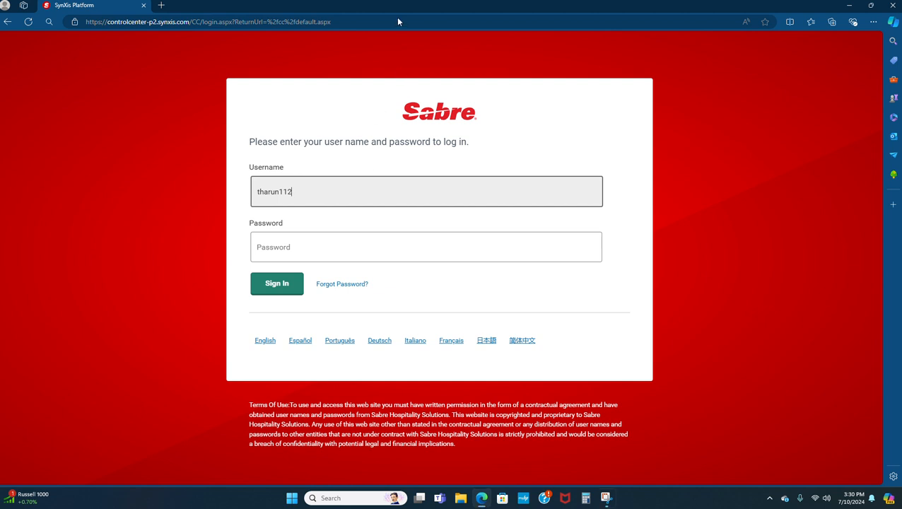
Sign in, load the home dashboard and open the bank for the shift
click(278, 283)
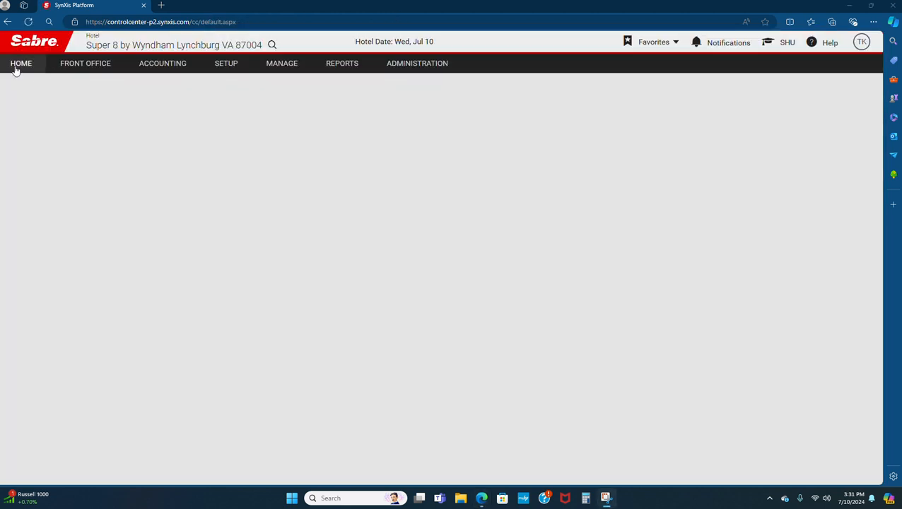
click(20, 62)
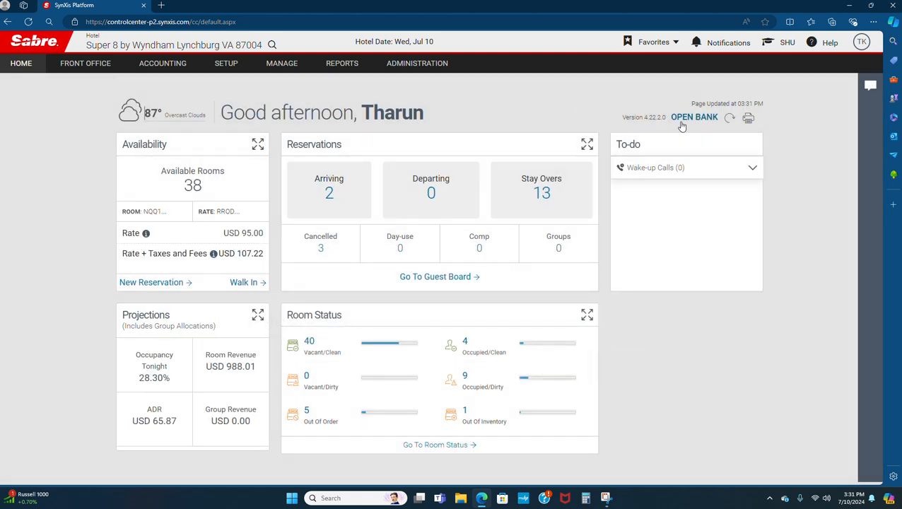
click(694, 116)
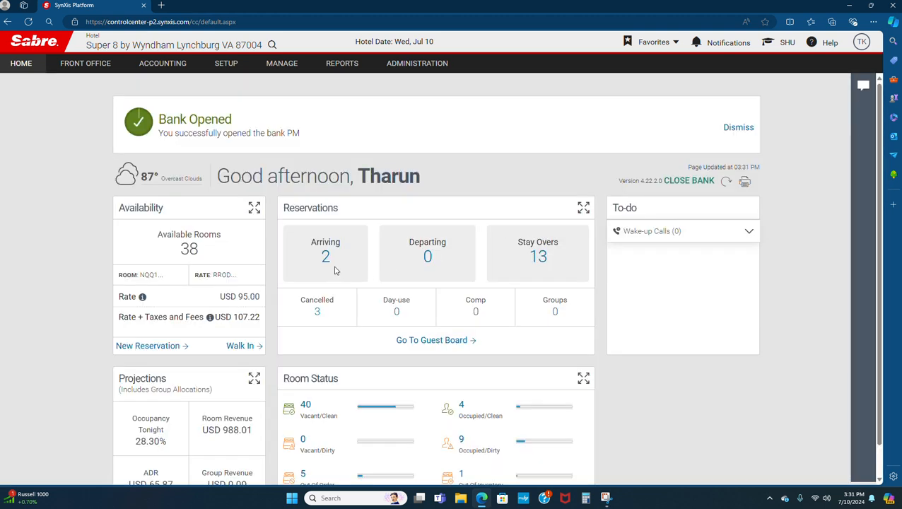
mouse_move(327, 262)
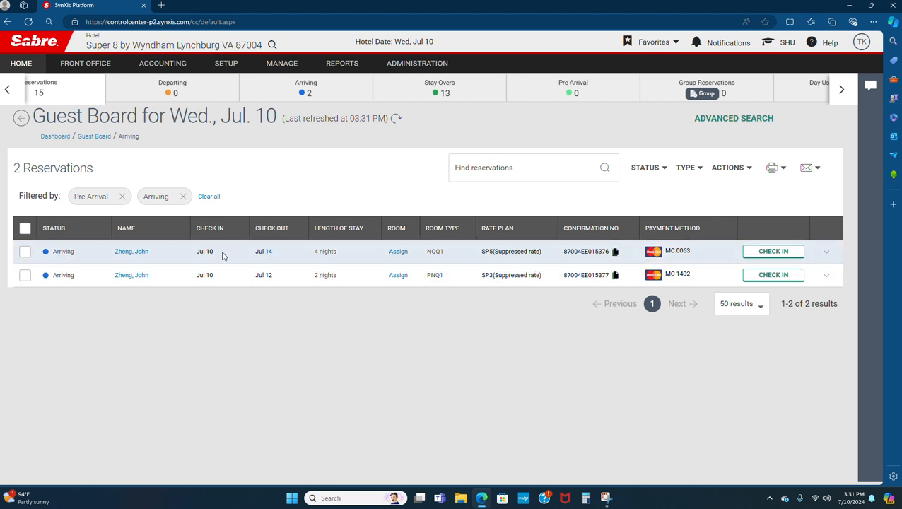
mouse_move(130, 252)
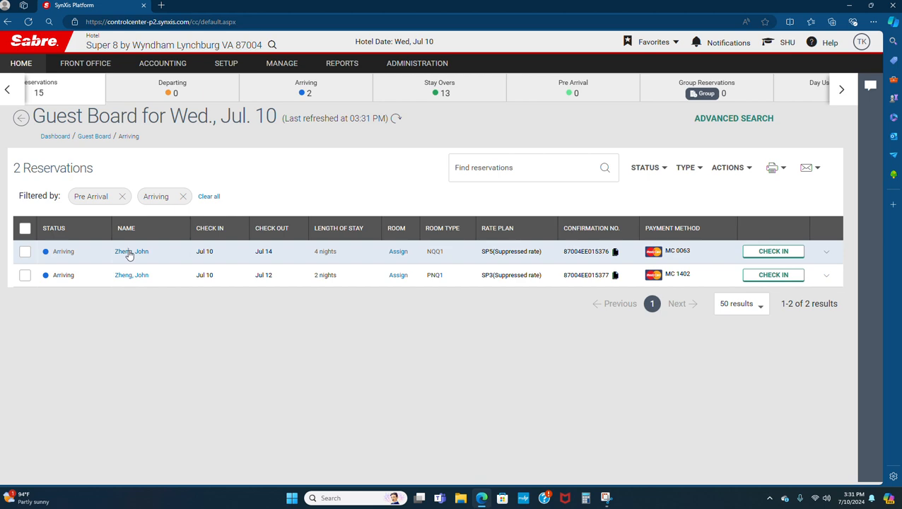
Open the first arriving reservation's guest stay record and move down to its details
click(131, 252)
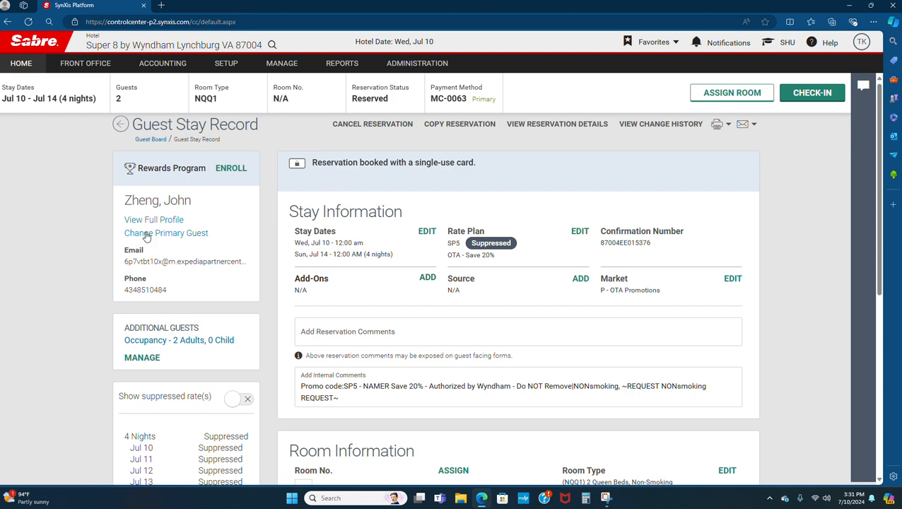
scroll(down, 3)
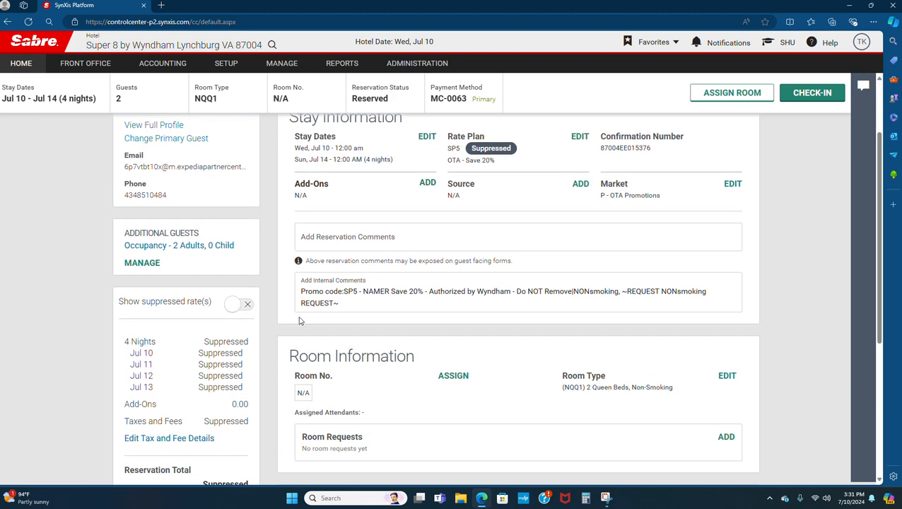
Start assigning a room and browse the list of vacant clean NQQ1 rooms
click(453, 376)
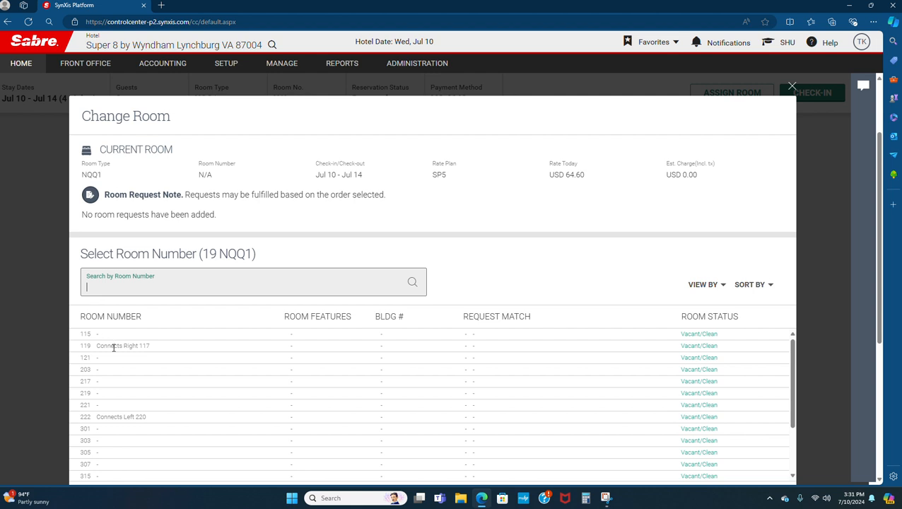
scroll(down, 3)
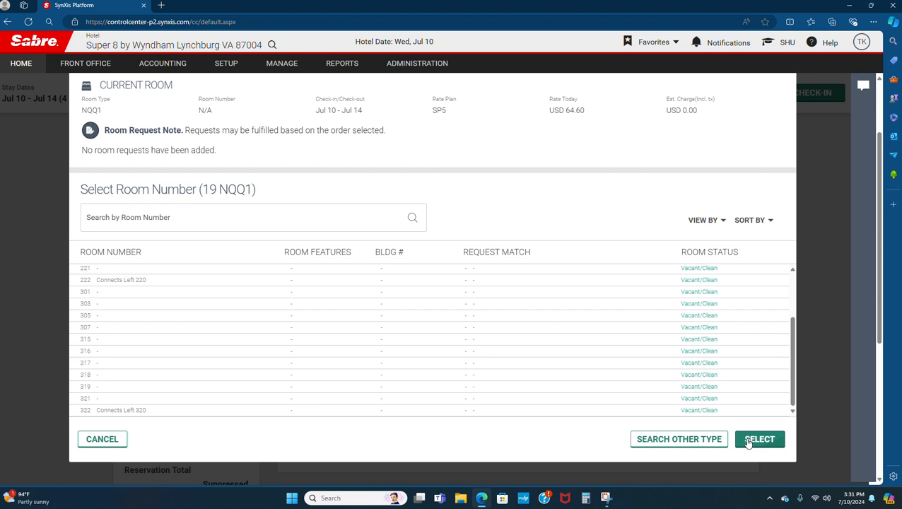
mouse_move(716, 447)
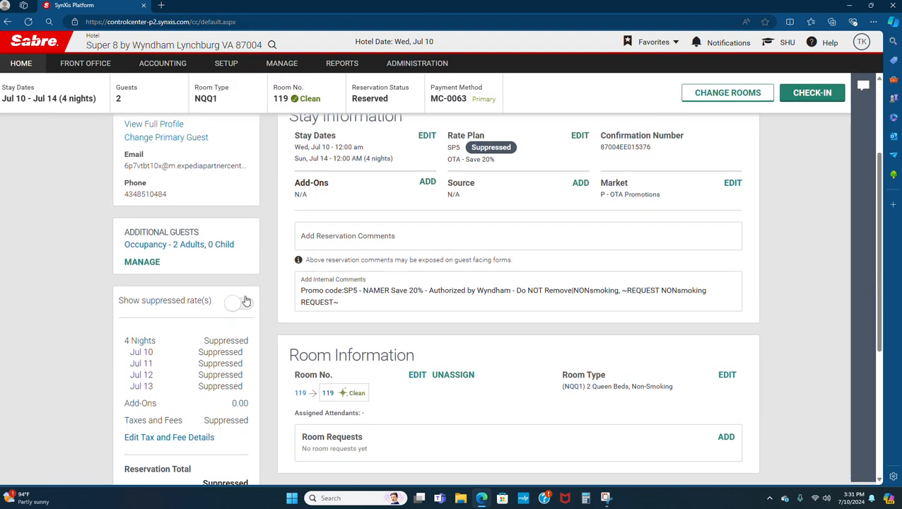
Reveal the suppressed nightly rates totaling 272.00 and open the tax and fee details
click(239, 299)
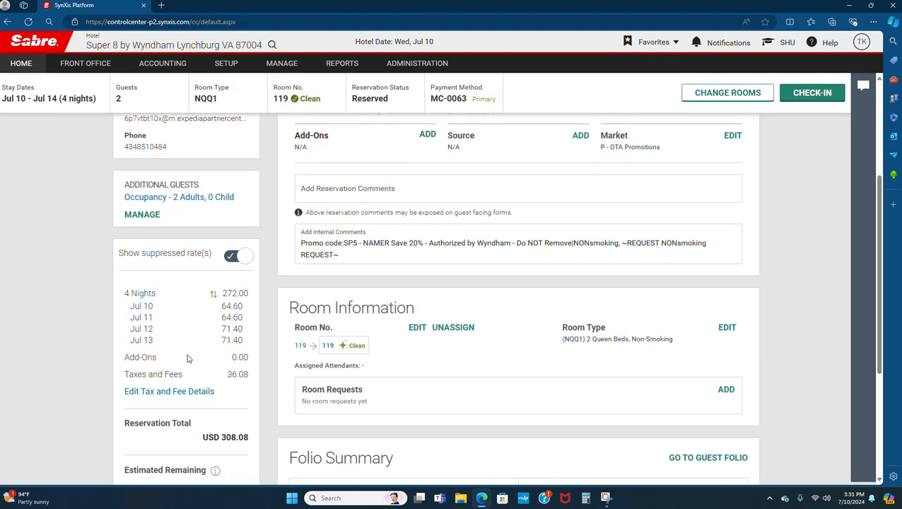
mouse_move(175, 396)
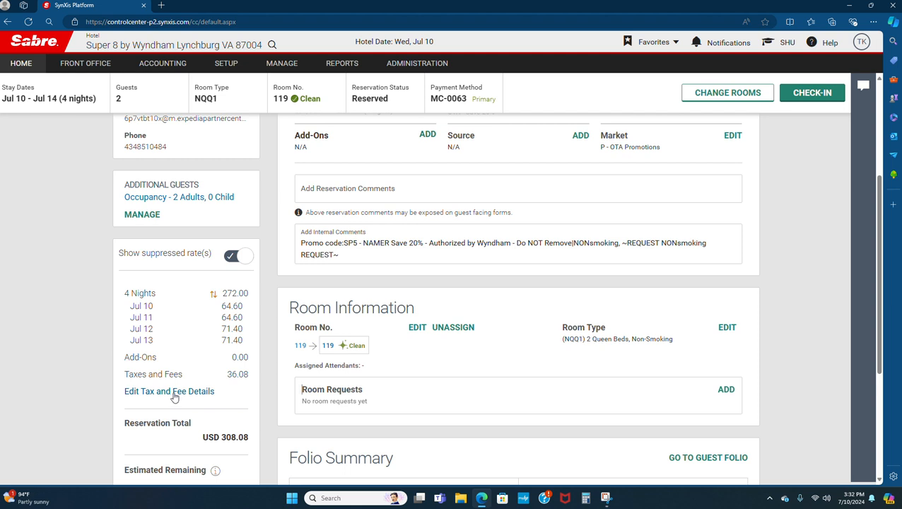
click(169, 391)
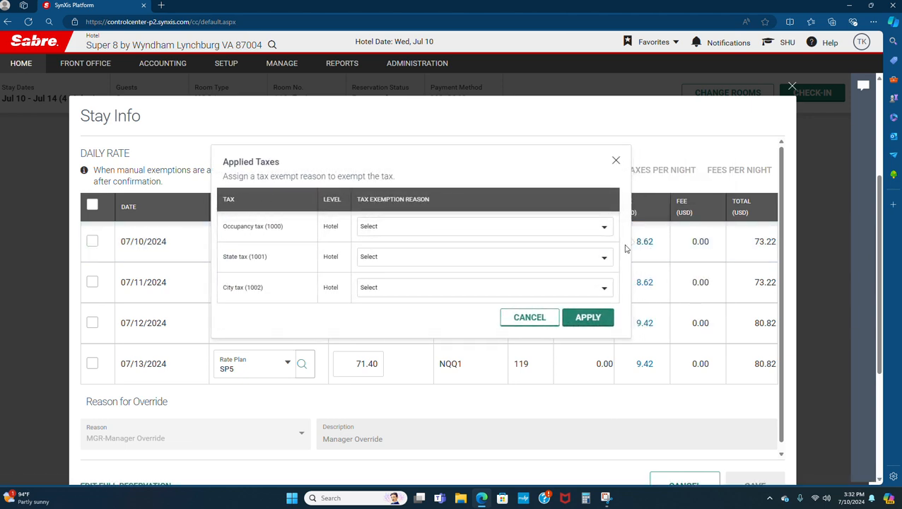
Exempt the occupancy, state and city taxes for 07/10 as Pre Paid Tax Exempt - OTA and apply
click(484, 226)
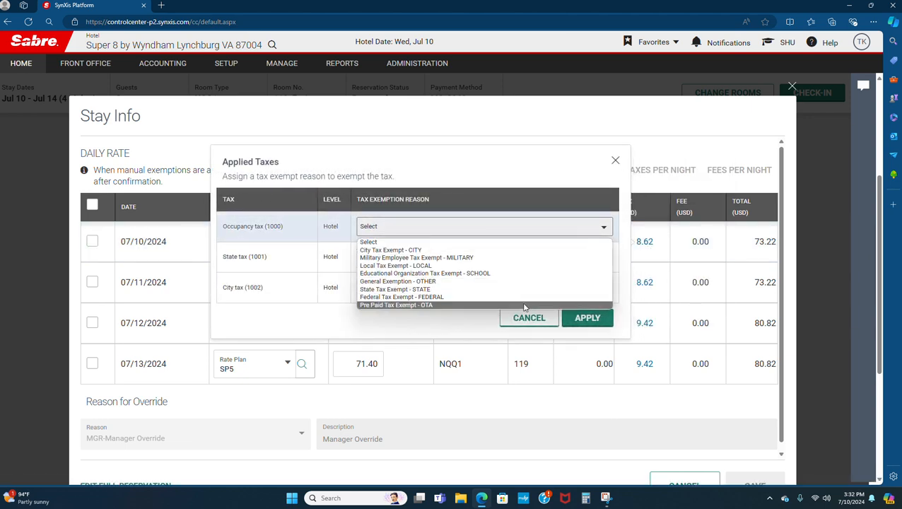
click(392, 305)
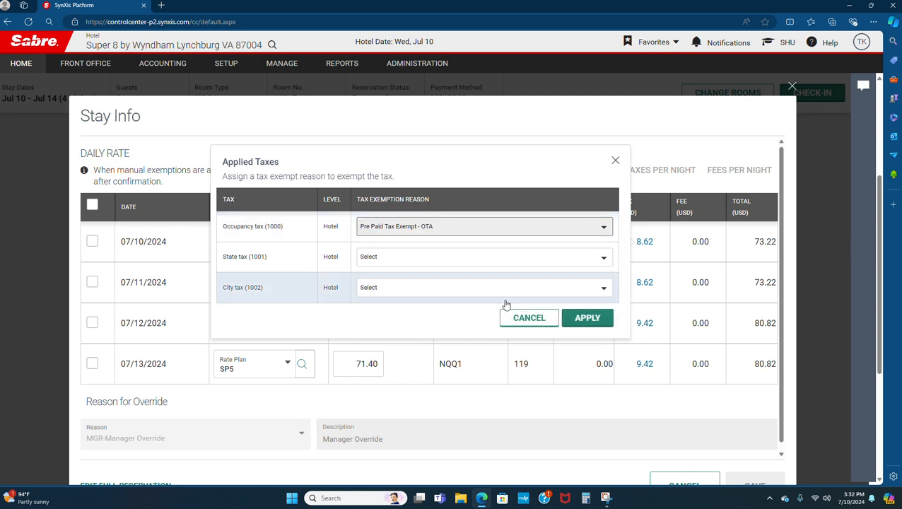
click(484, 258)
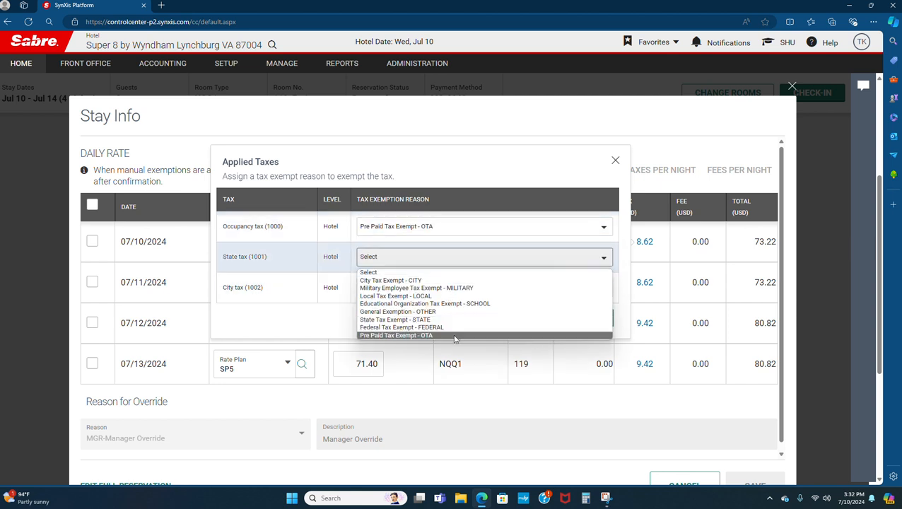
click(396, 335)
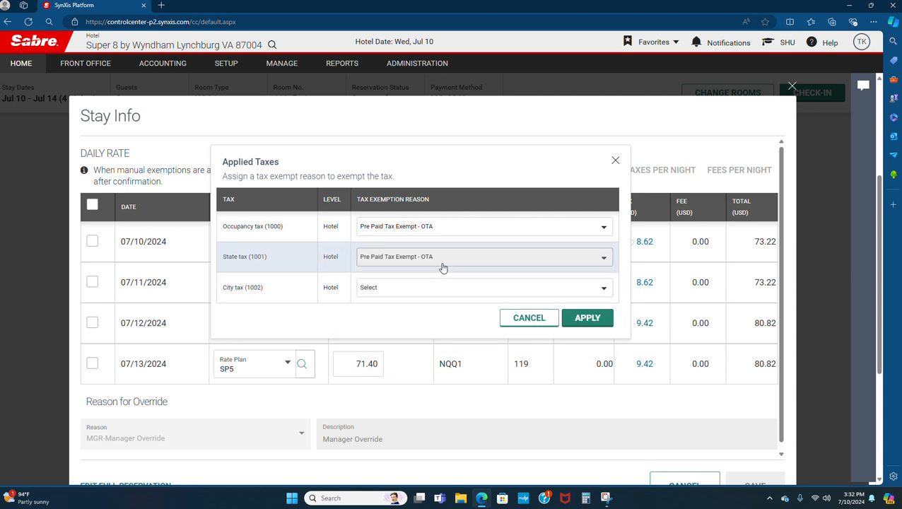
click(484, 287)
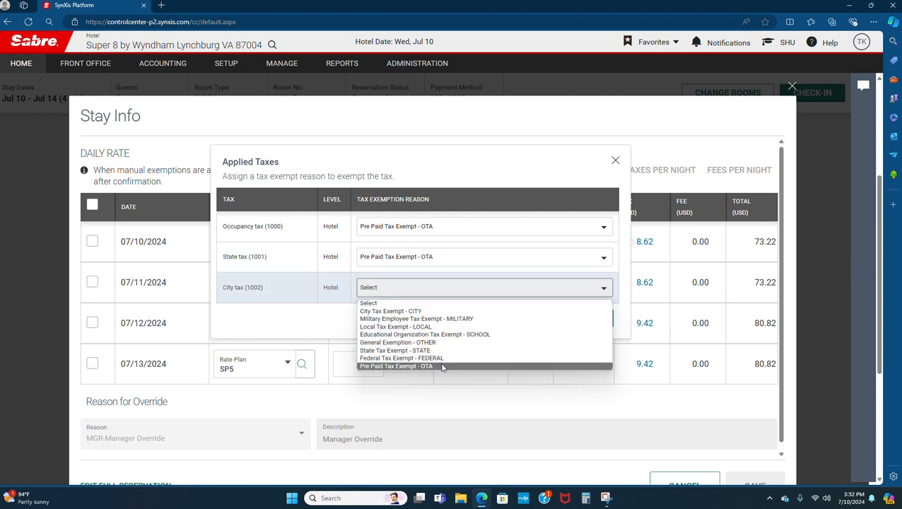
click(397, 367)
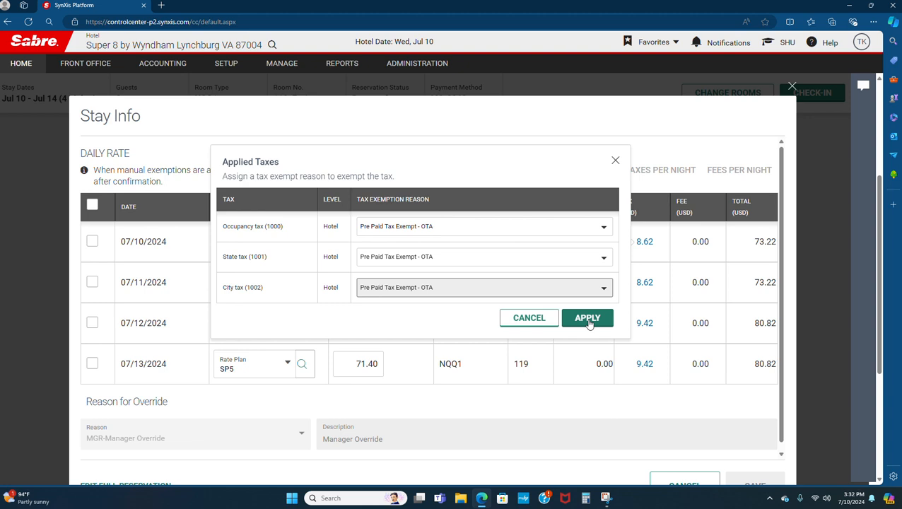
click(587, 317)
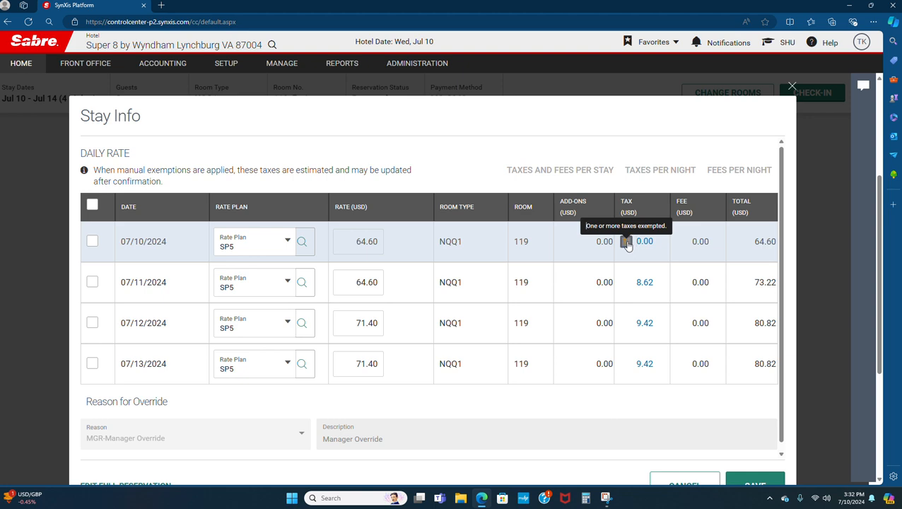
Exempt the 07/11 night's taxes as Pre Paid Tax Exempt - OTA and apply, leaving 64.60
click(628, 240)
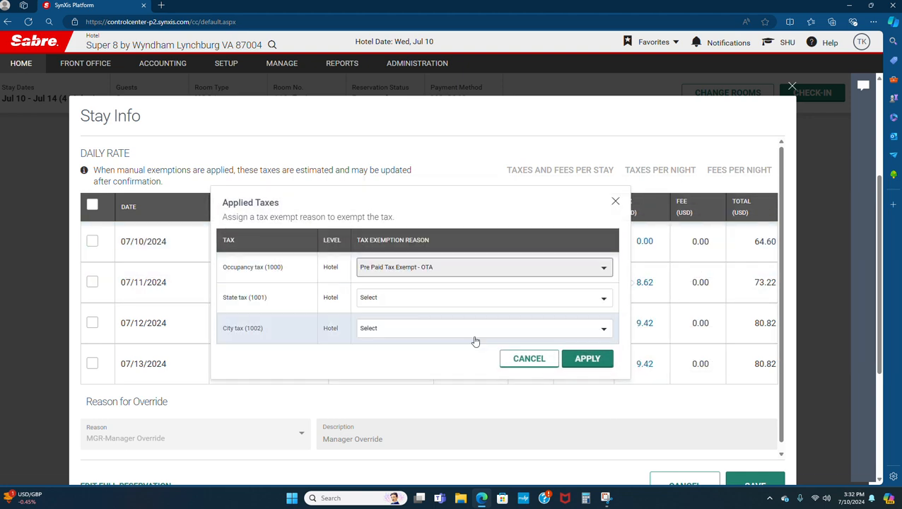
click(483, 297)
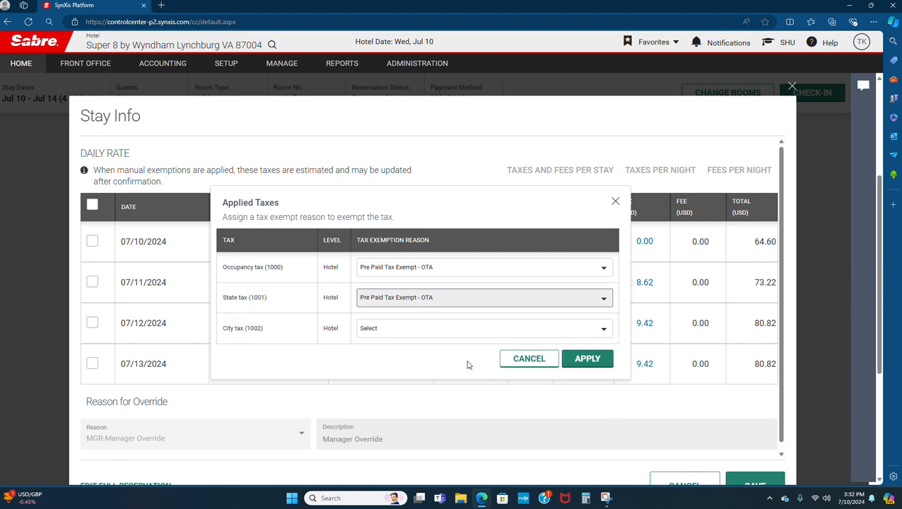
click(484, 328)
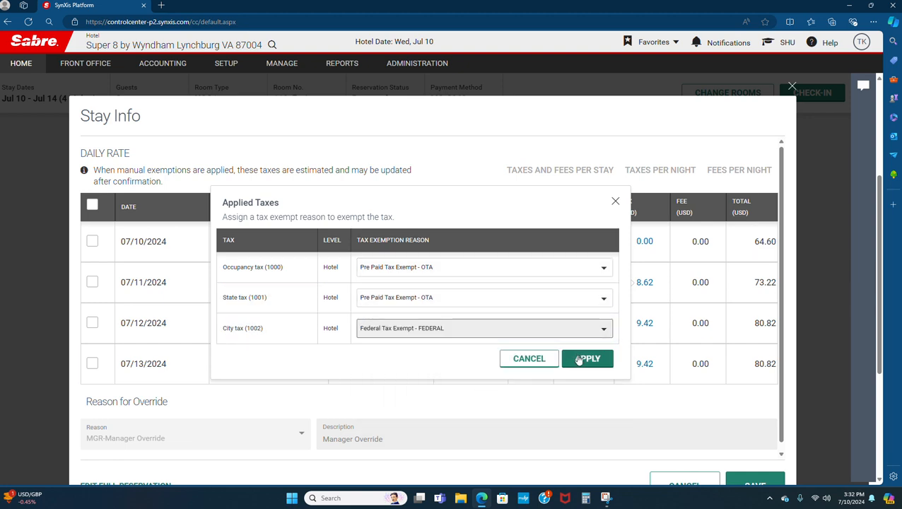
click(588, 359)
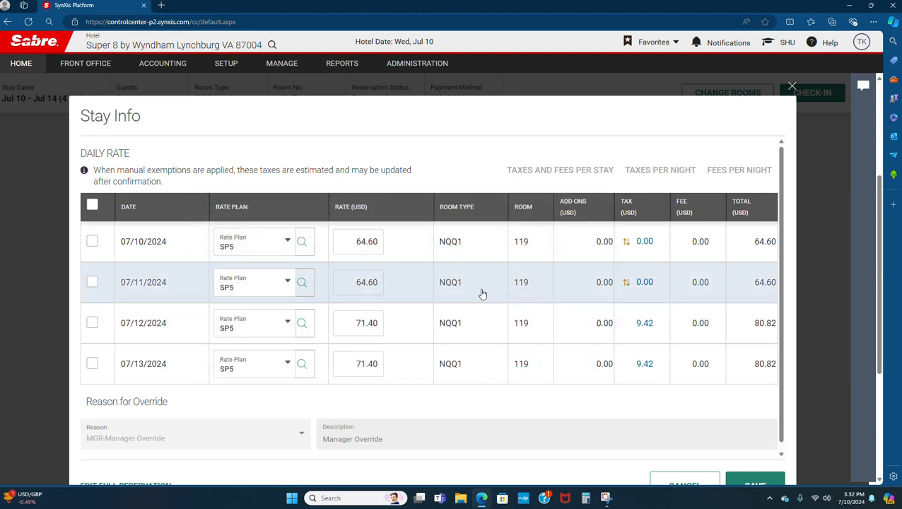
Exempt the 07/12 night's taxes as prepaid OTA, apply, and save the stay's rate and tax changes
click(644, 282)
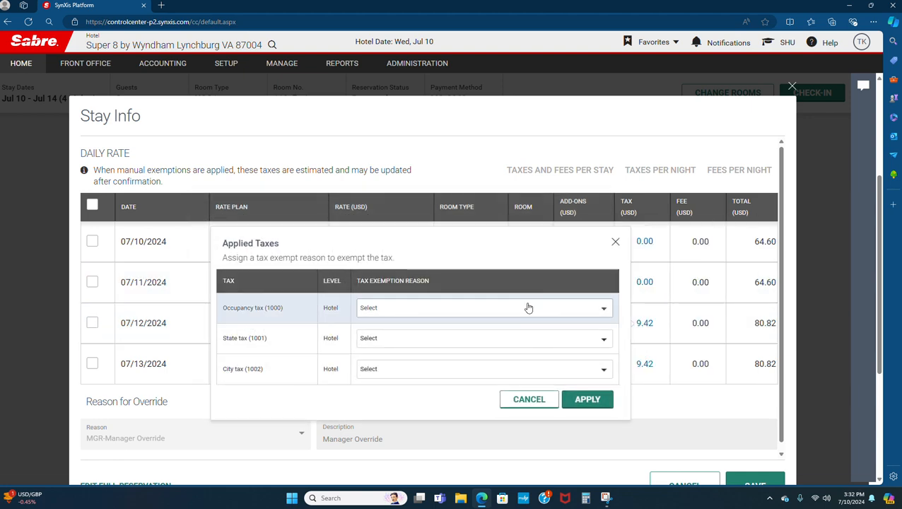
click(484, 338)
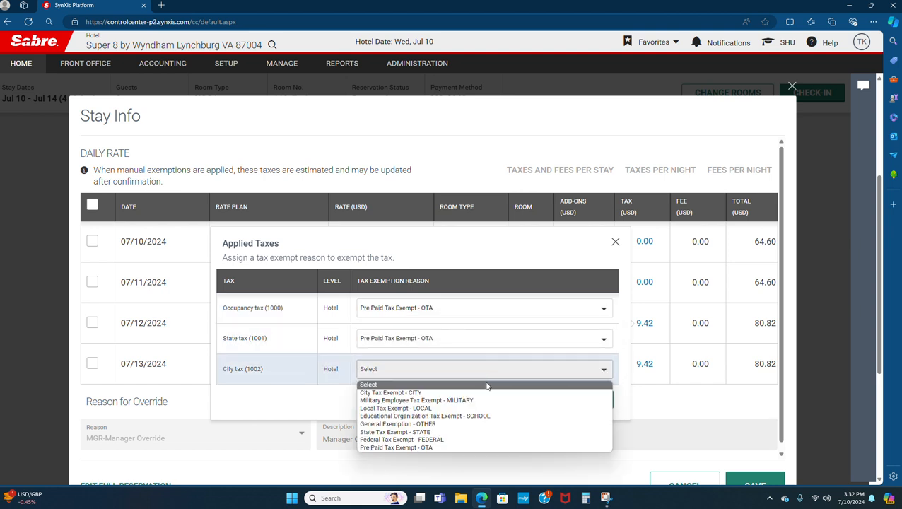
click(395, 448)
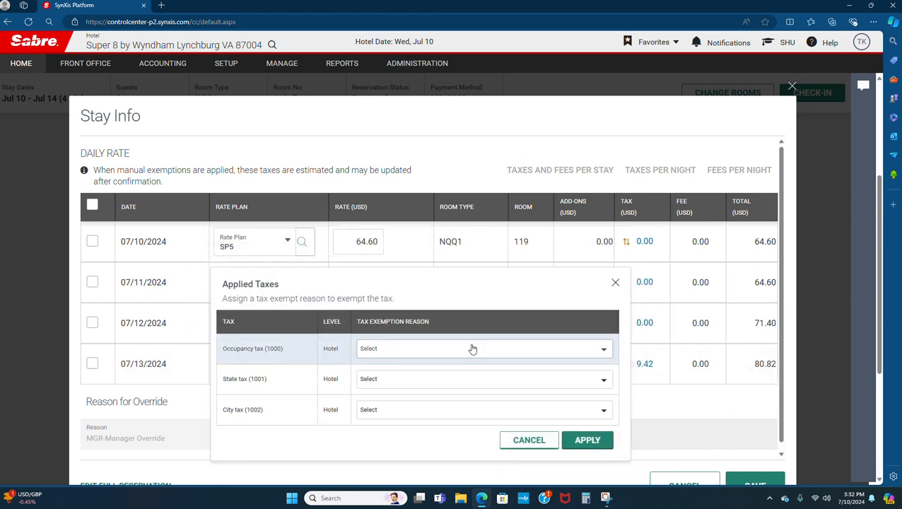
click(484, 379)
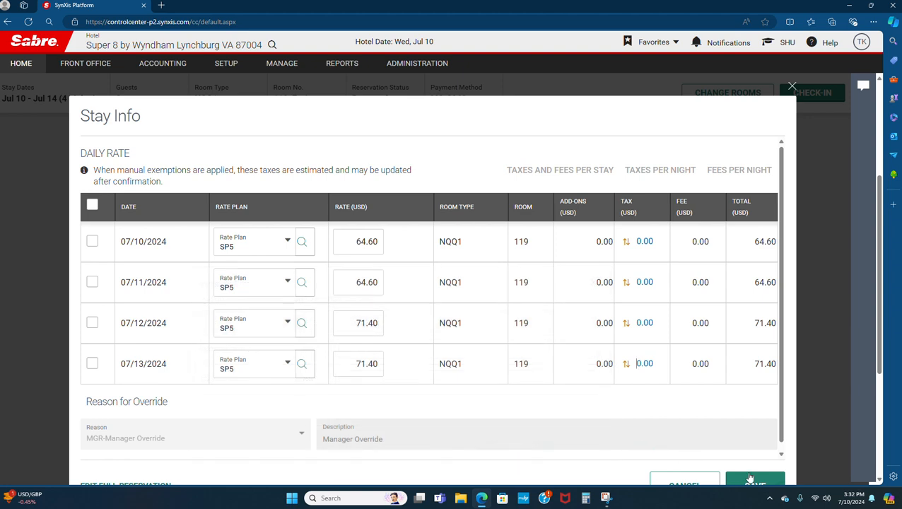
click(755, 479)
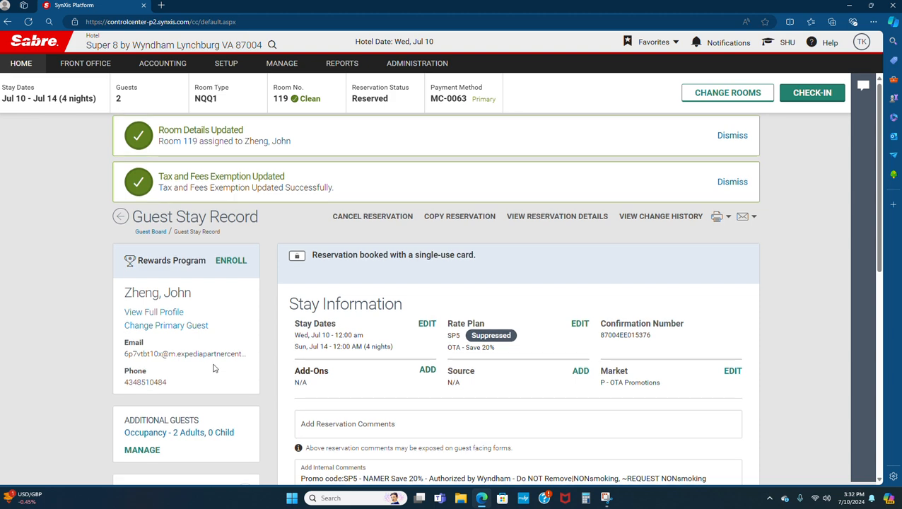
Review the room 119 and tax-exemption confirmations, then open the guest folio from the Folio Summary
scroll(down, 3)
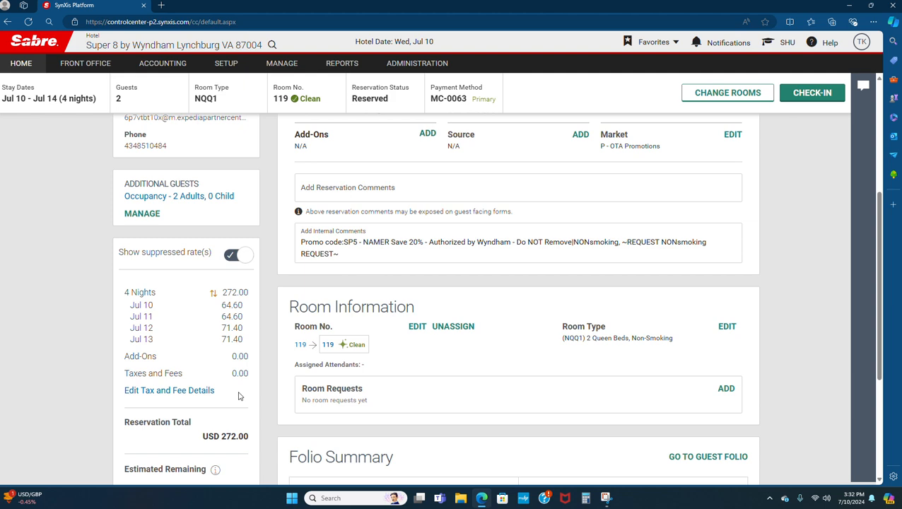
mouse_move(489, 393)
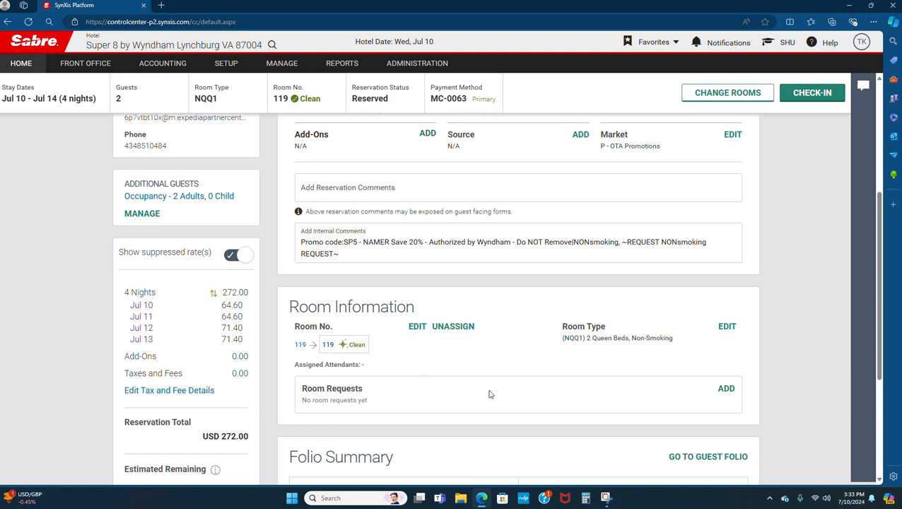
scroll(down, 3)
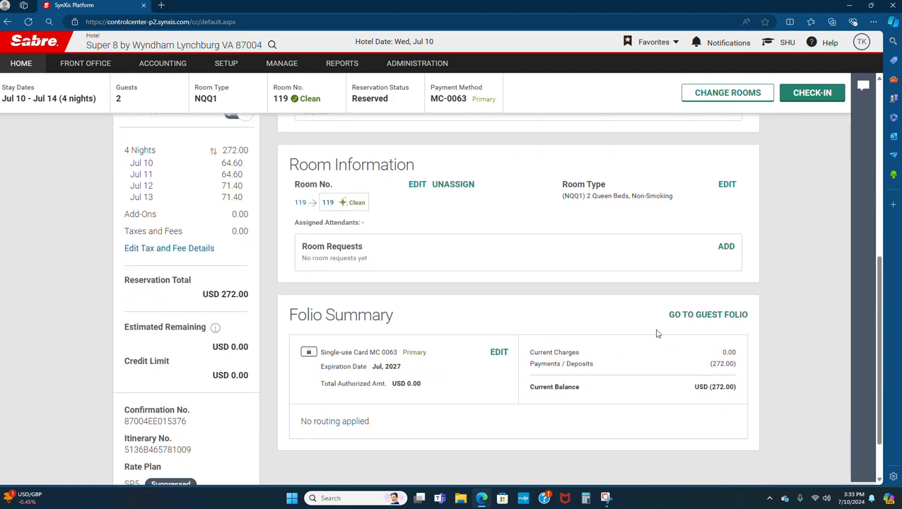
click(707, 314)
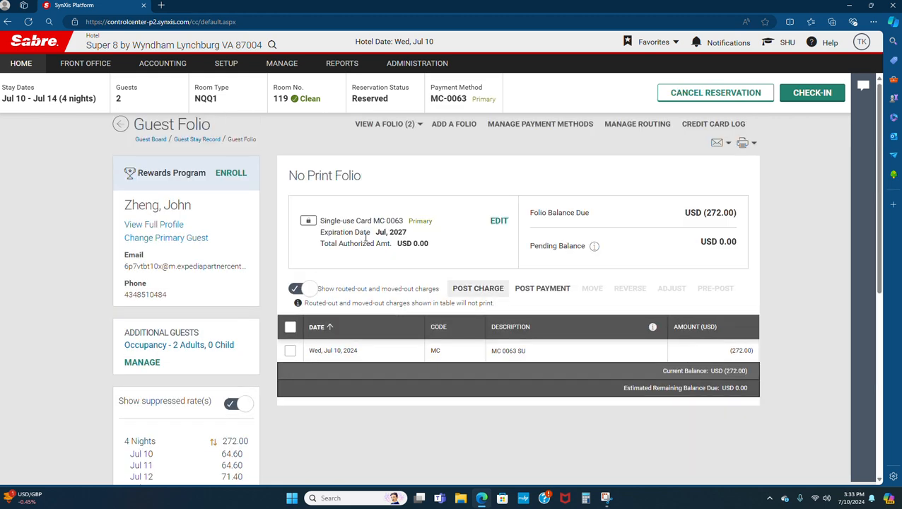
mouse_move(294, 138)
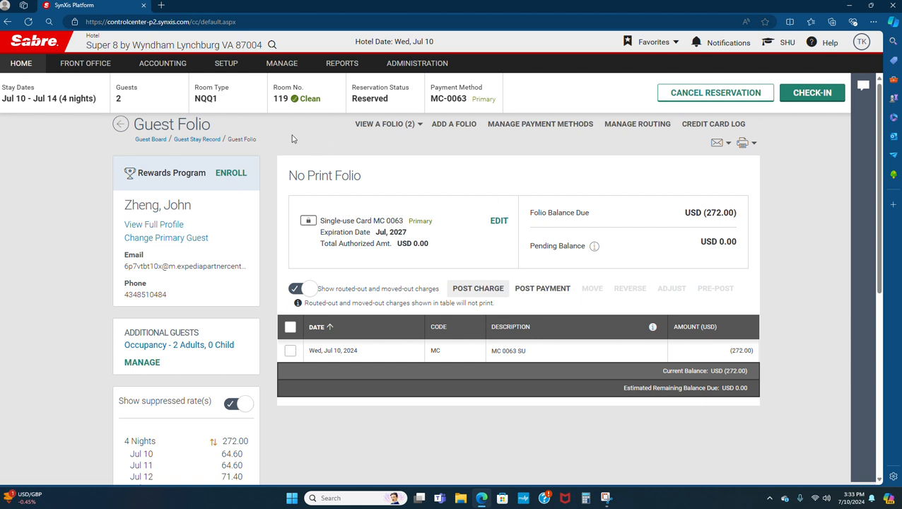
mouse_move(554, 288)
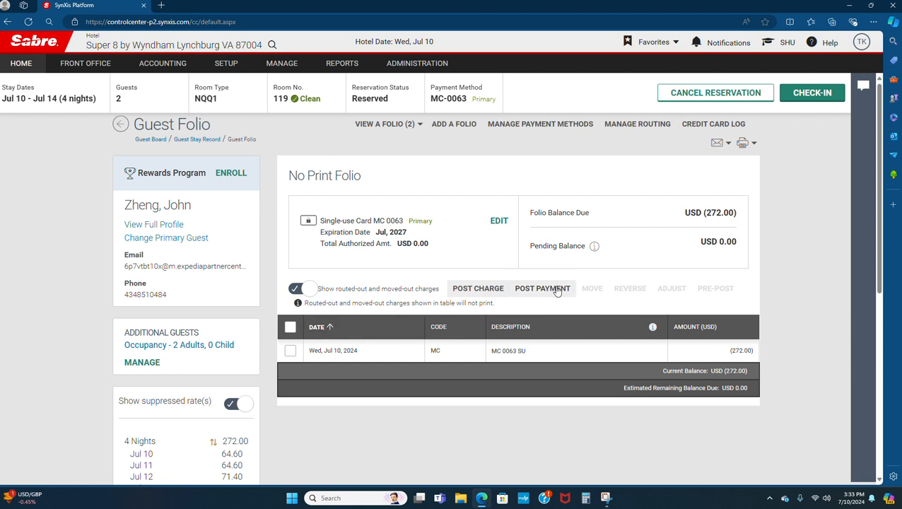
Start posting a payment against the folio's USD 272.00 balance
click(541, 288)
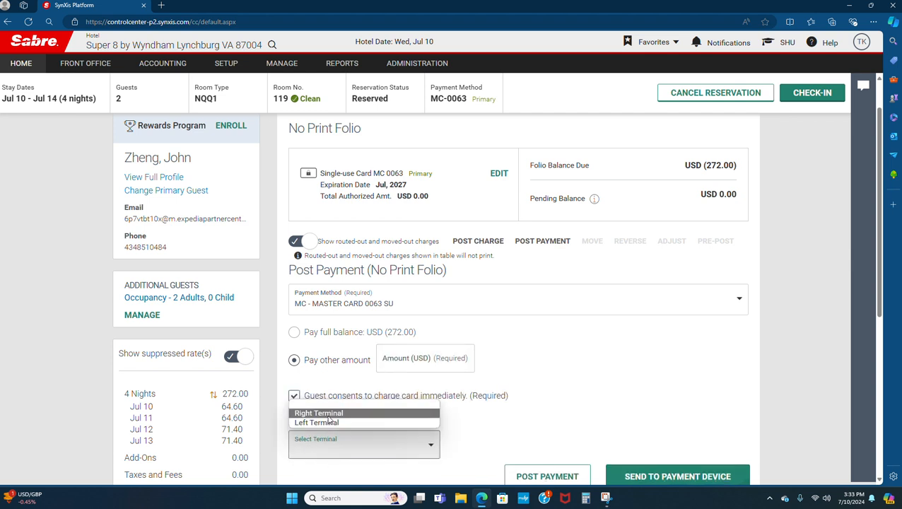
Enter a 272 Right Terminal payment, then cancel the form without posting it
click(319, 413)
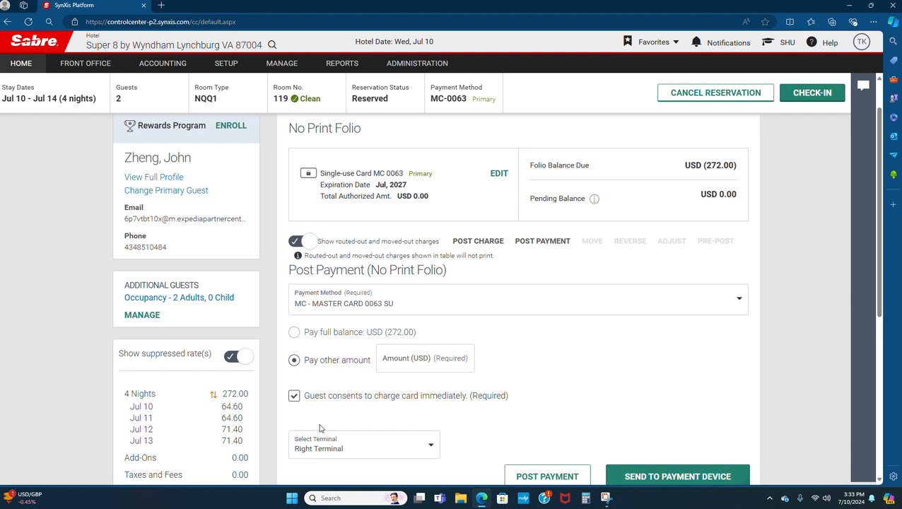
mouse_move(407, 361)
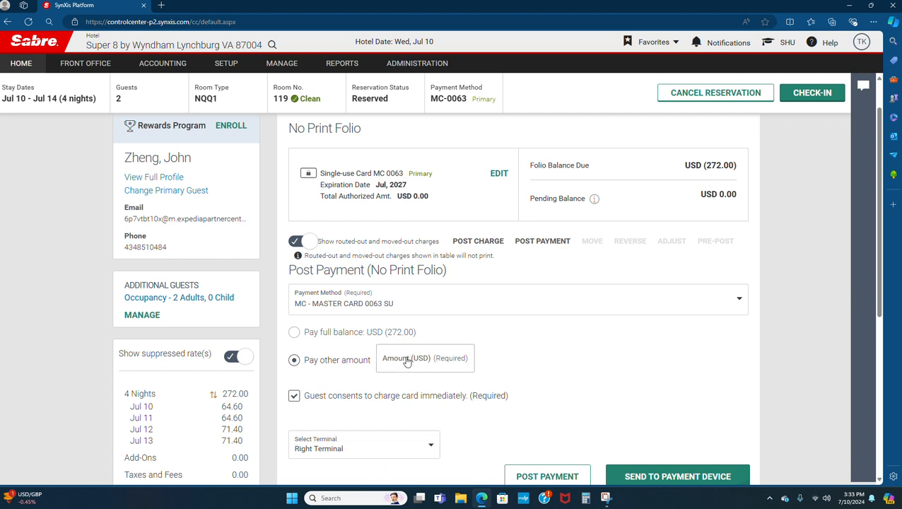
click(424, 358)
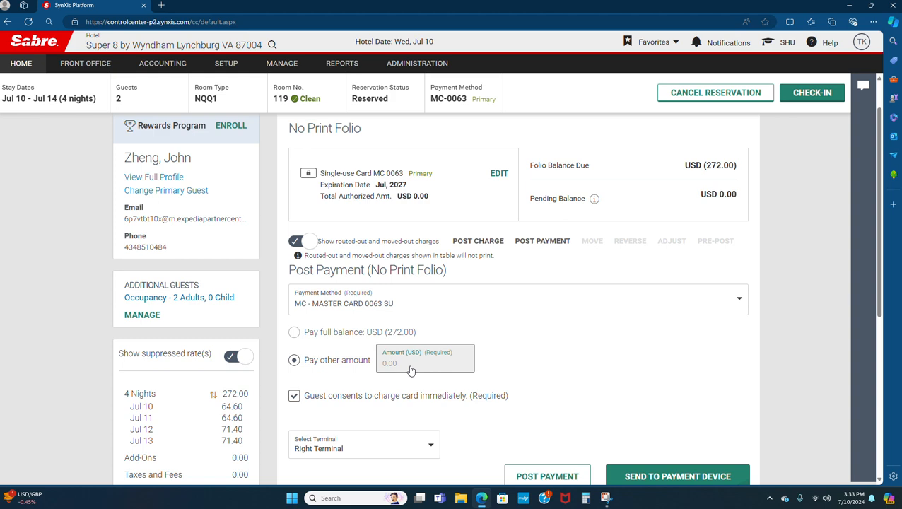
text(272)
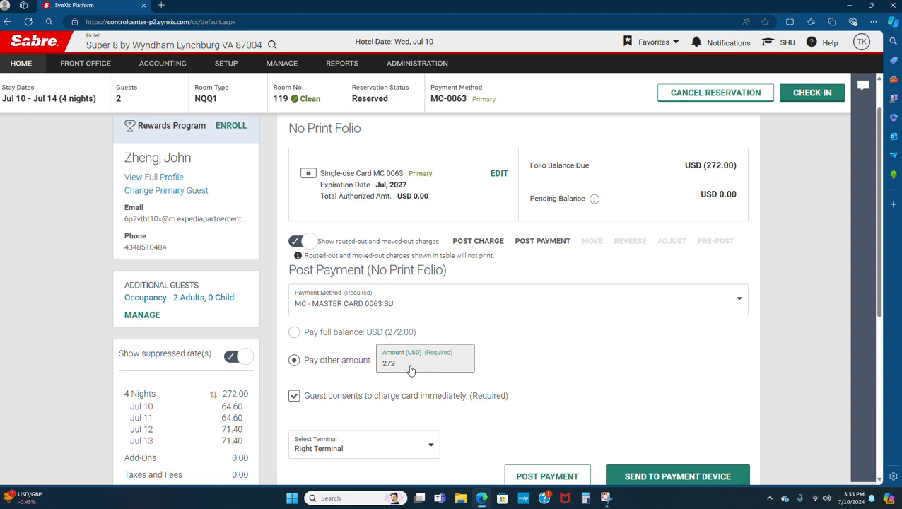
scroll(down, 3)
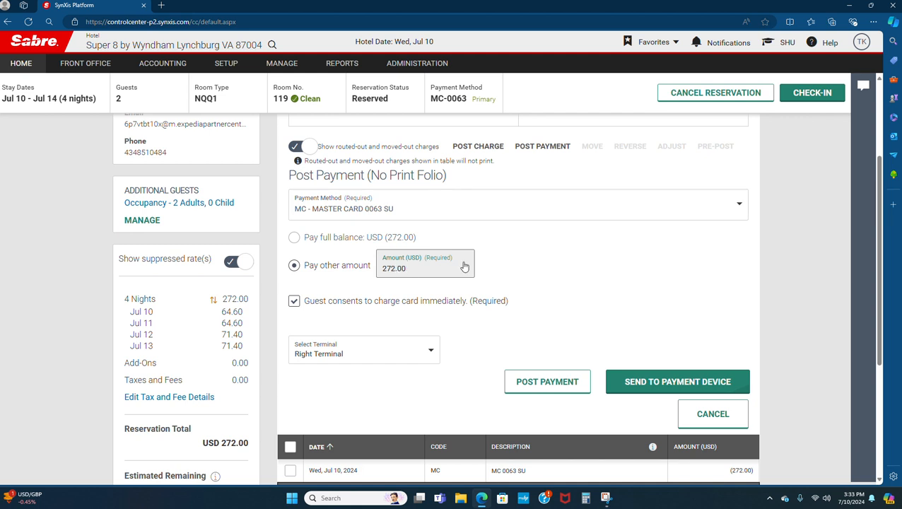
mouse_move(535, 360)
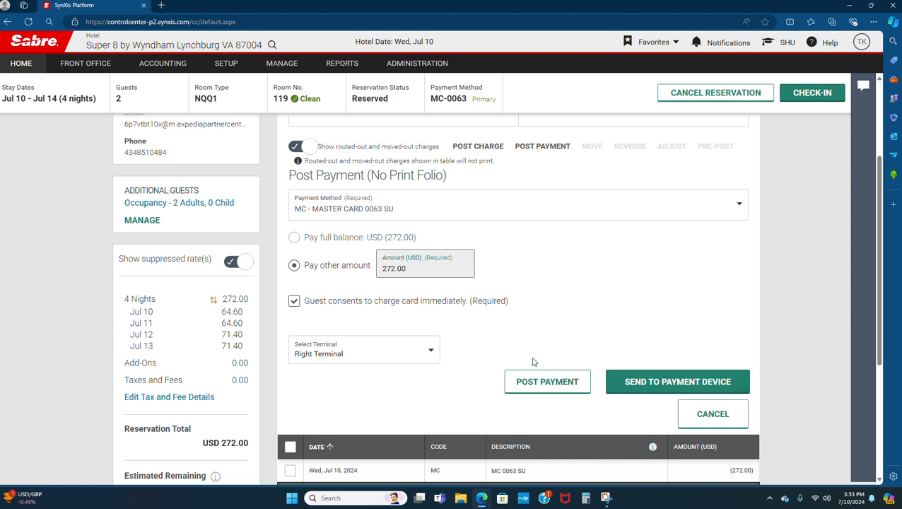
scroll(down, 3)
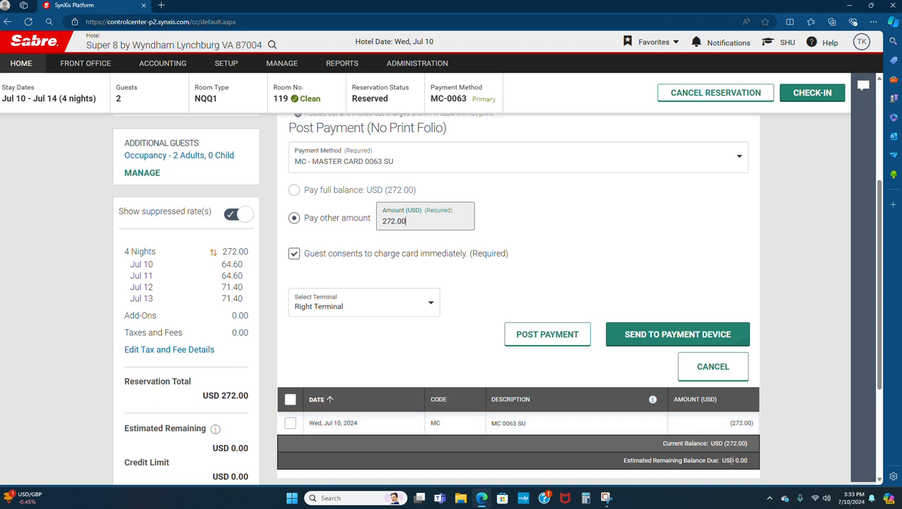
mouse_move(693, 373)
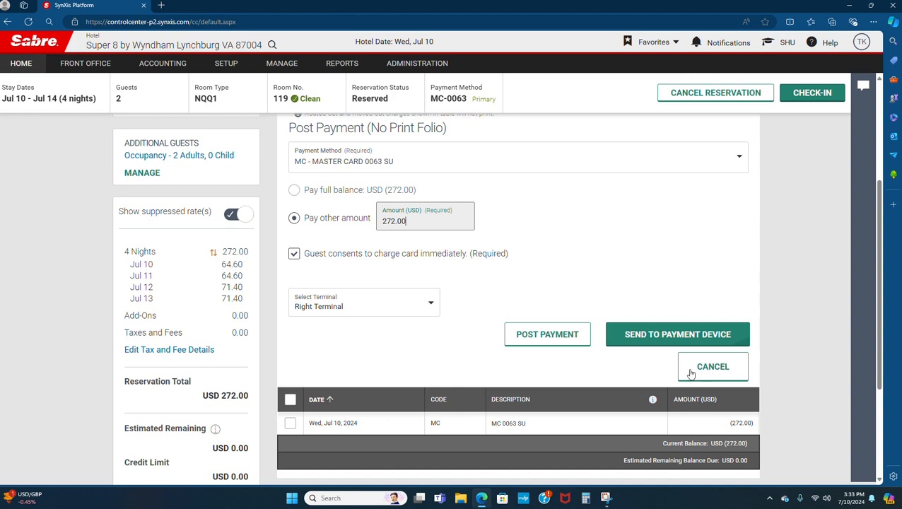
click(712, 367)
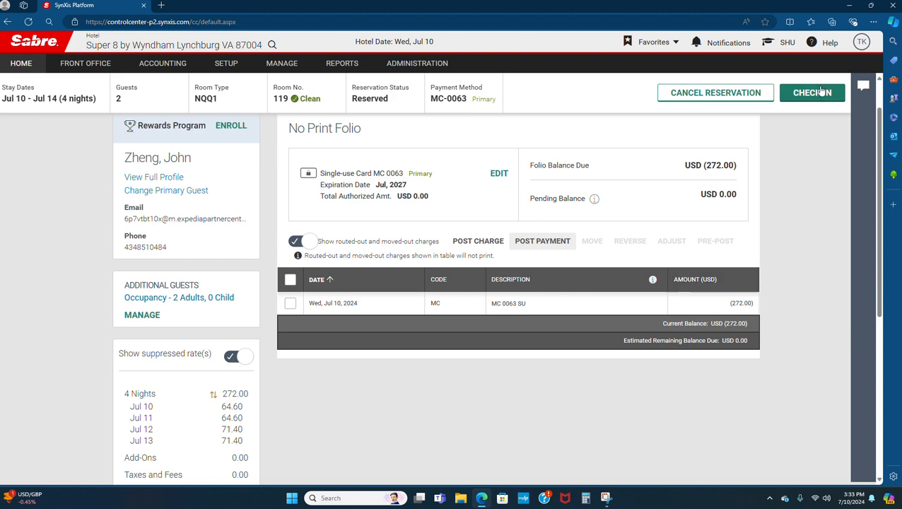
Start check-in and choose MC - Master Card as the authorization payment method
click(812, 94)
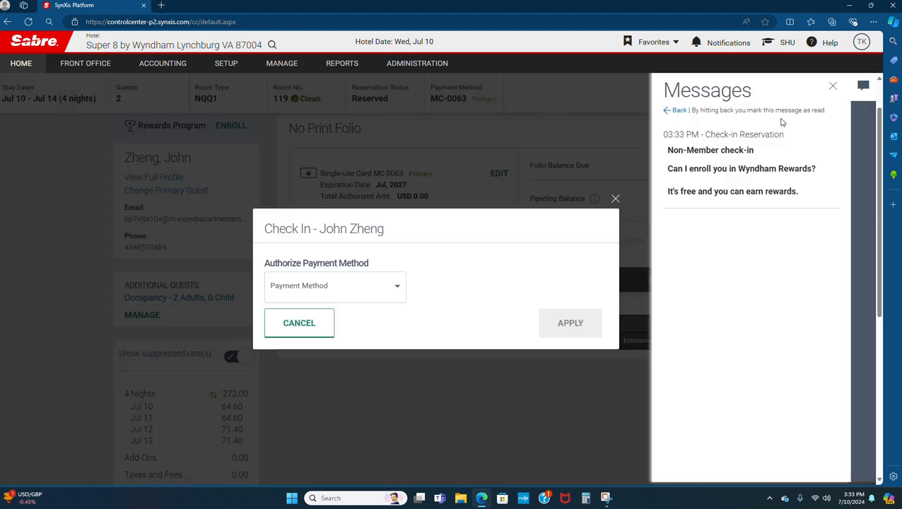
mouse_move(311, 292)
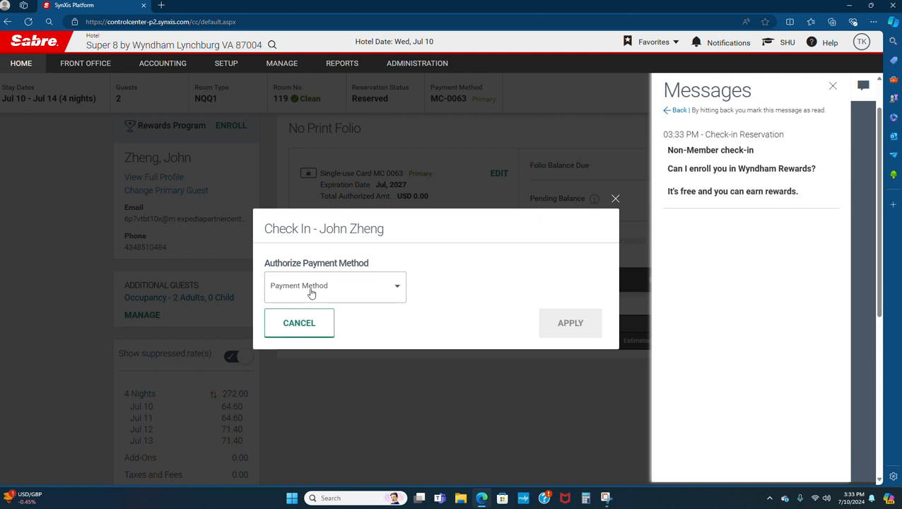
click(335, 285)
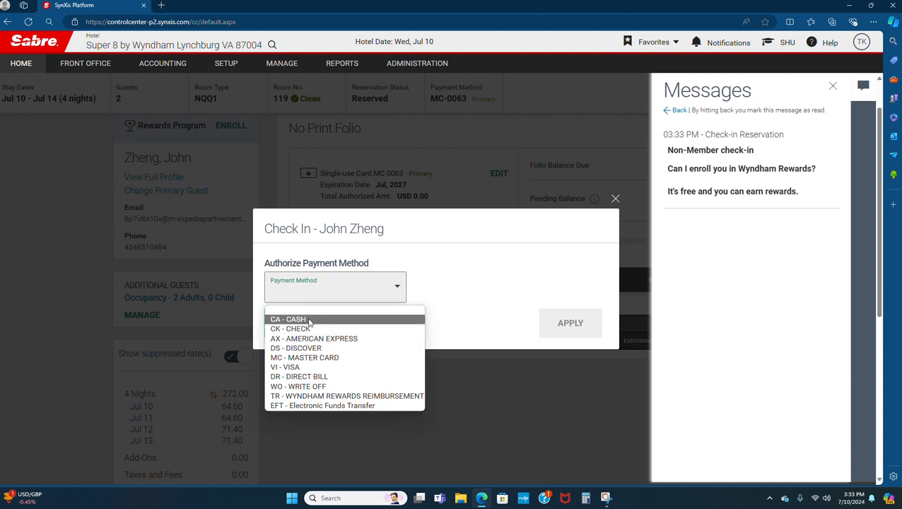
mouse_move(305, 367)
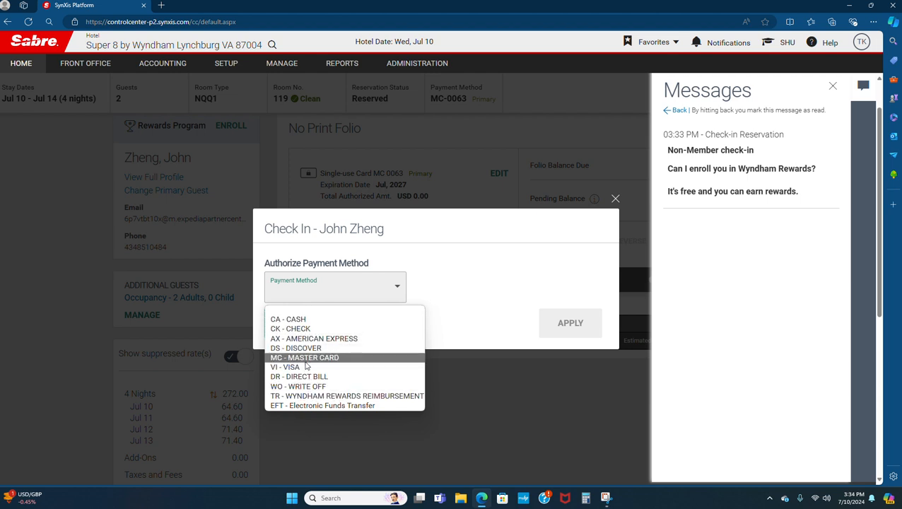
click(304, 356)
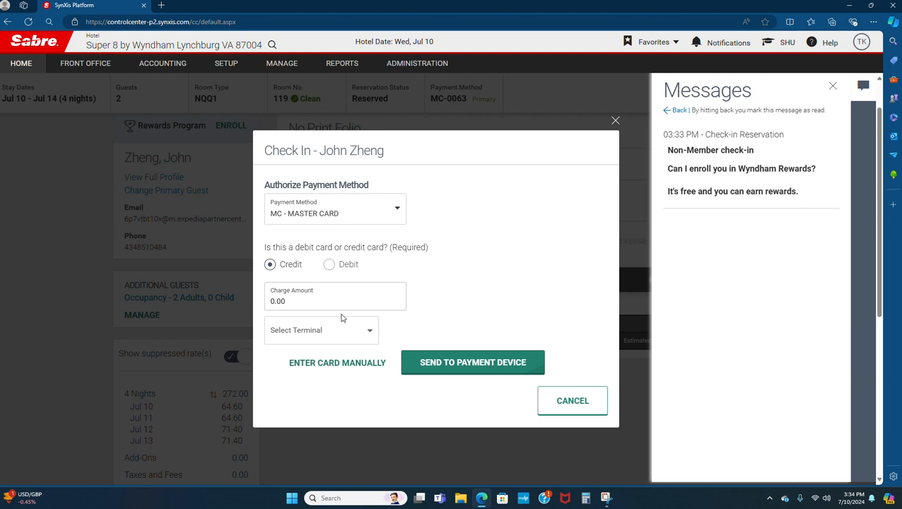
mouse_move(334, 231)
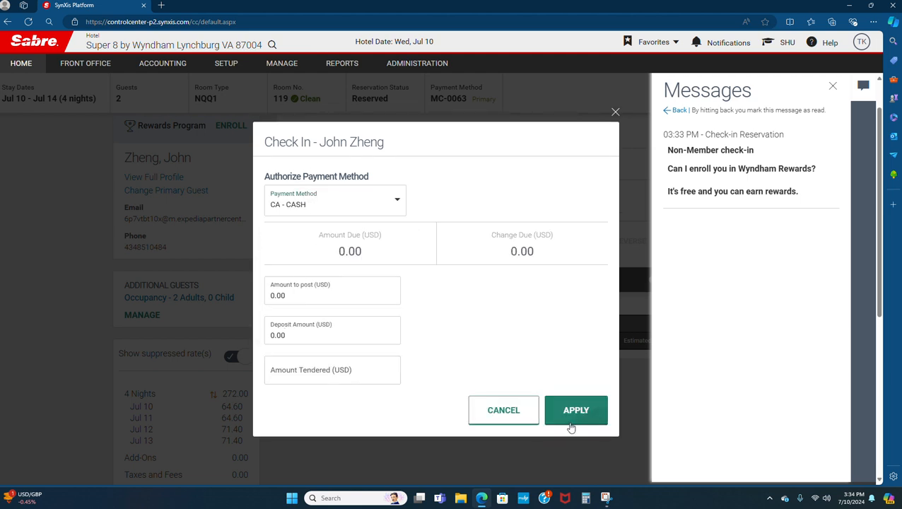
mouse_move(585, 422)
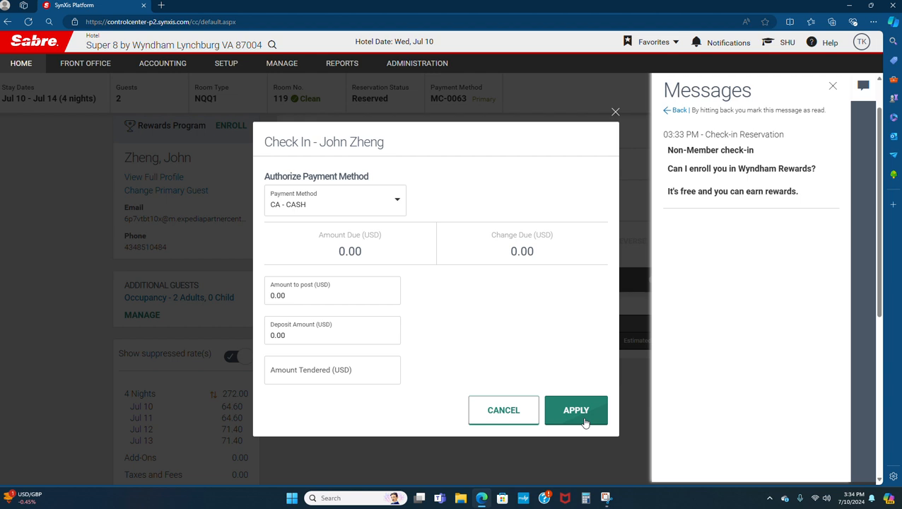
mouse_move(615, 115)
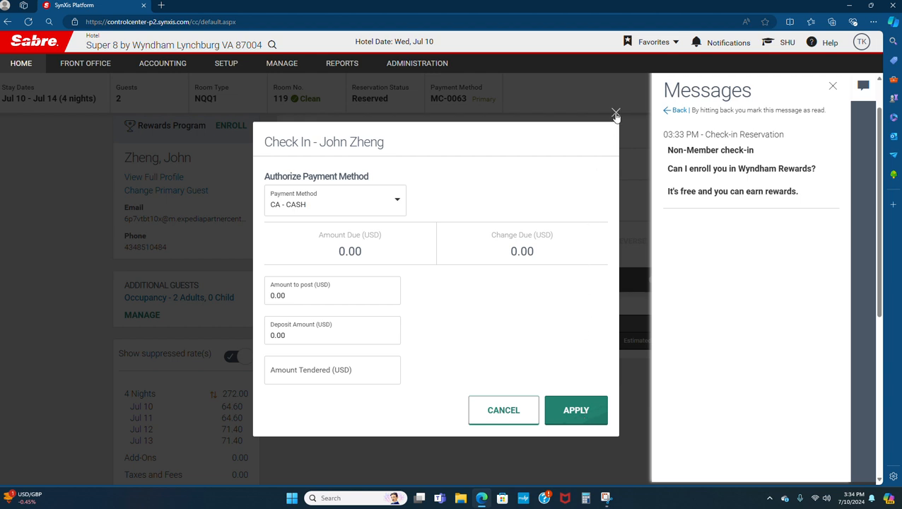
click(575, 410)
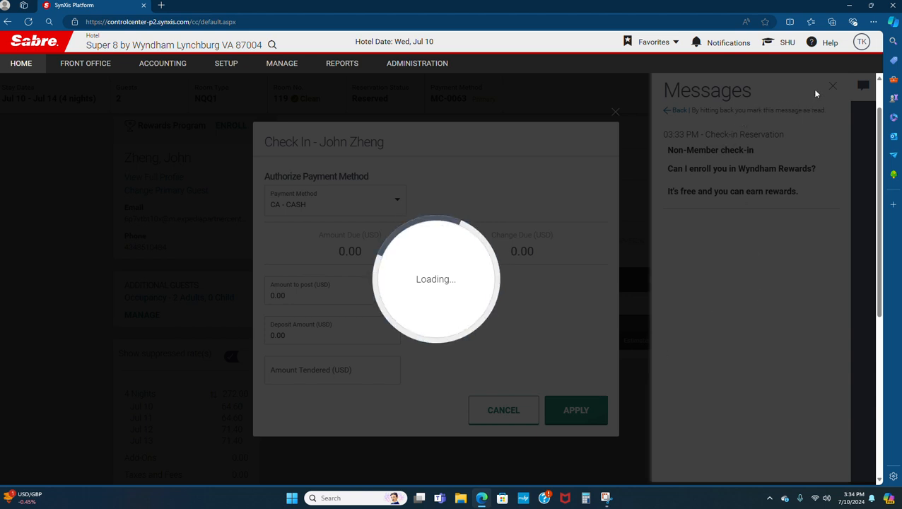
click(576, 410)
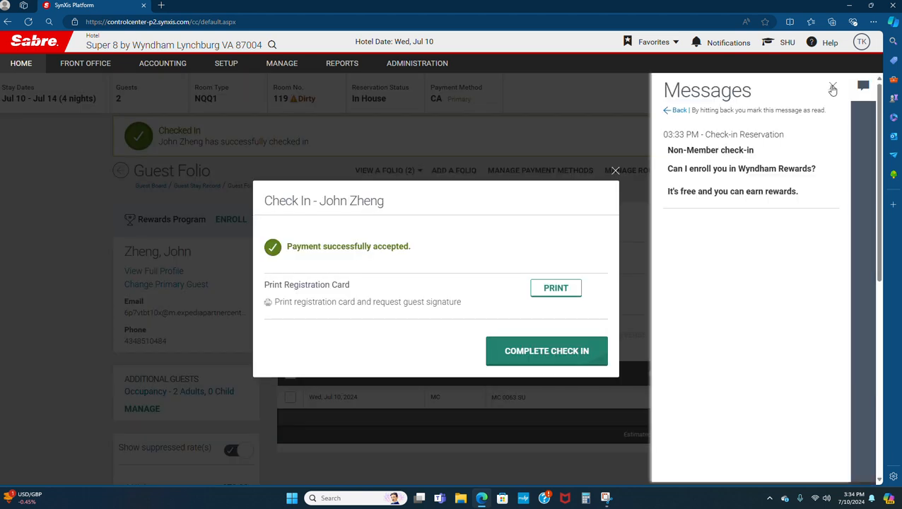
click(546, 351)
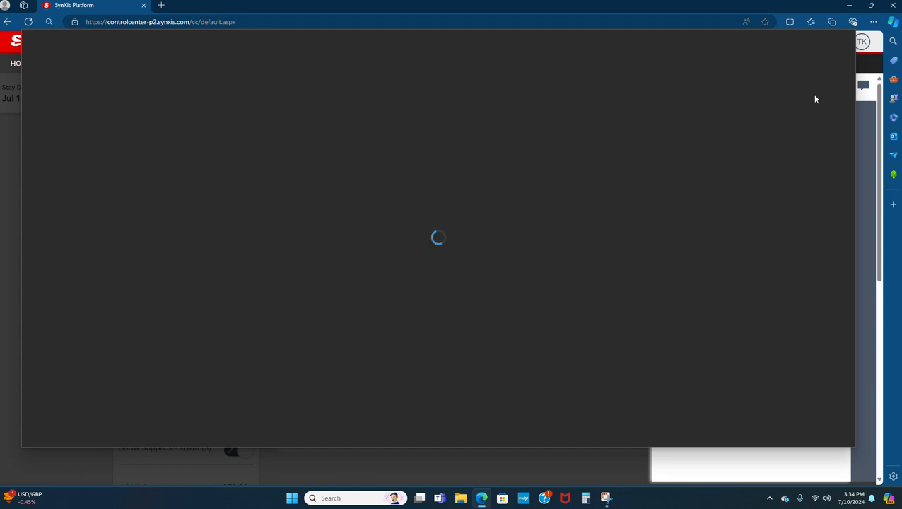